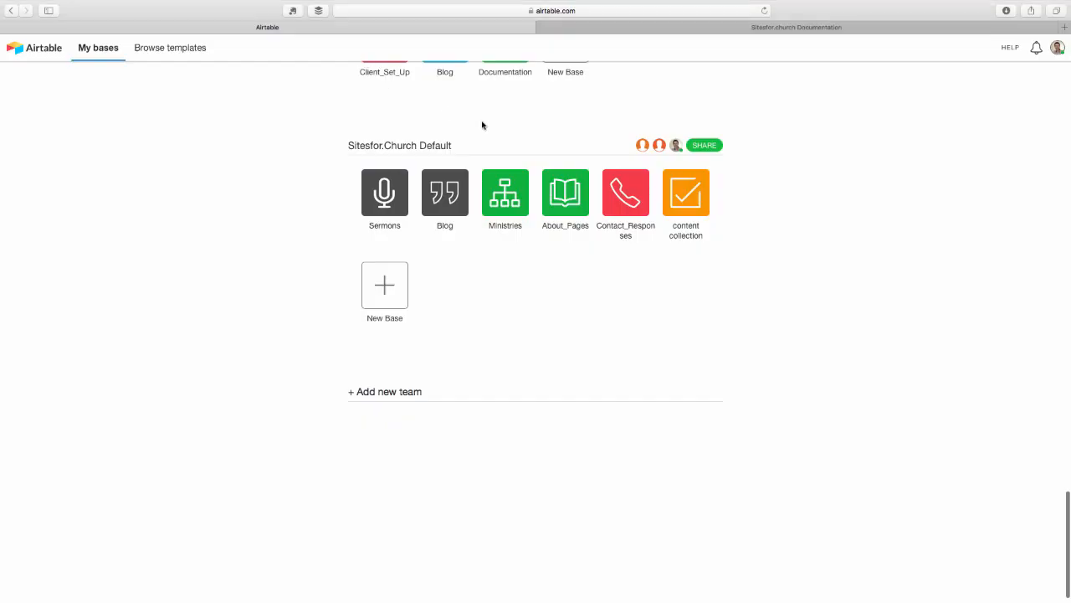
{"action": "mouse_move", "coordinate": [489, 204]}
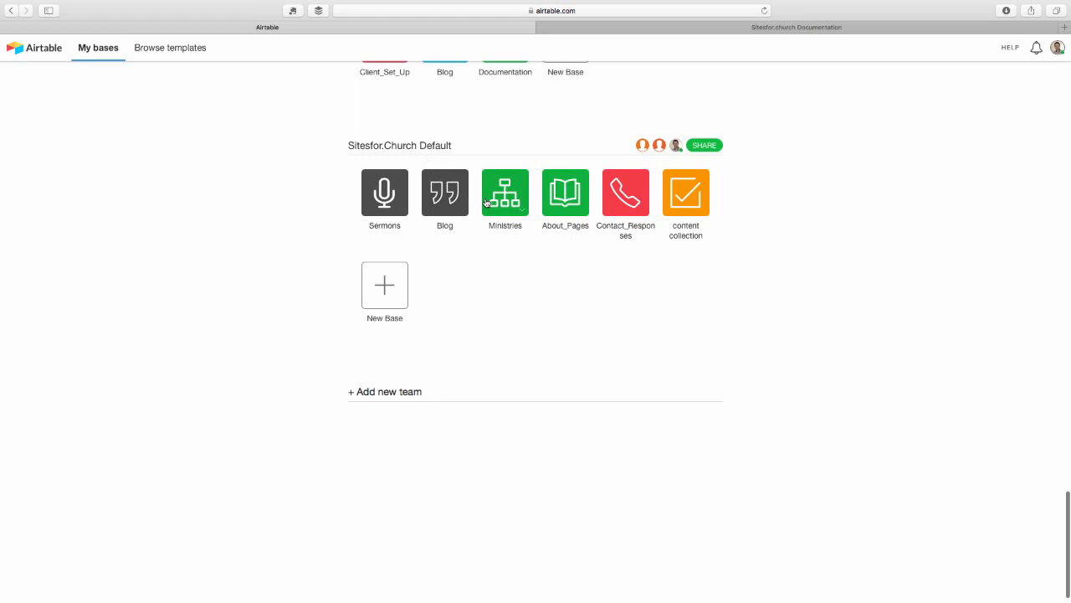
{"action": "mouse_move", "coordinate": [582, 198]}
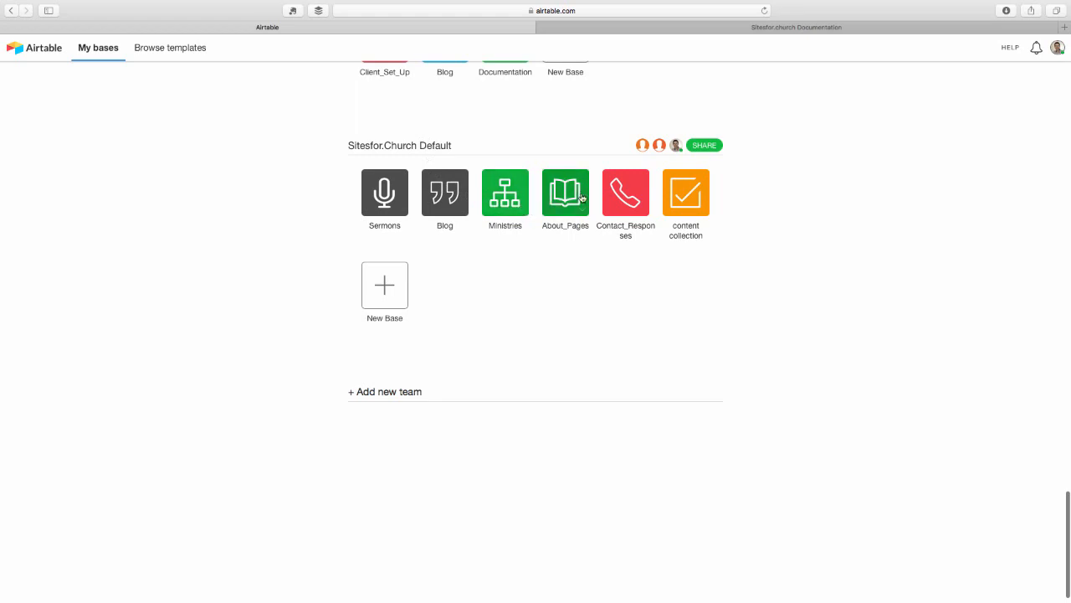
Step: Open the content collection base under Sitesfor.Church Default
{"action": "left_click", "coordinate": [687, 192]}
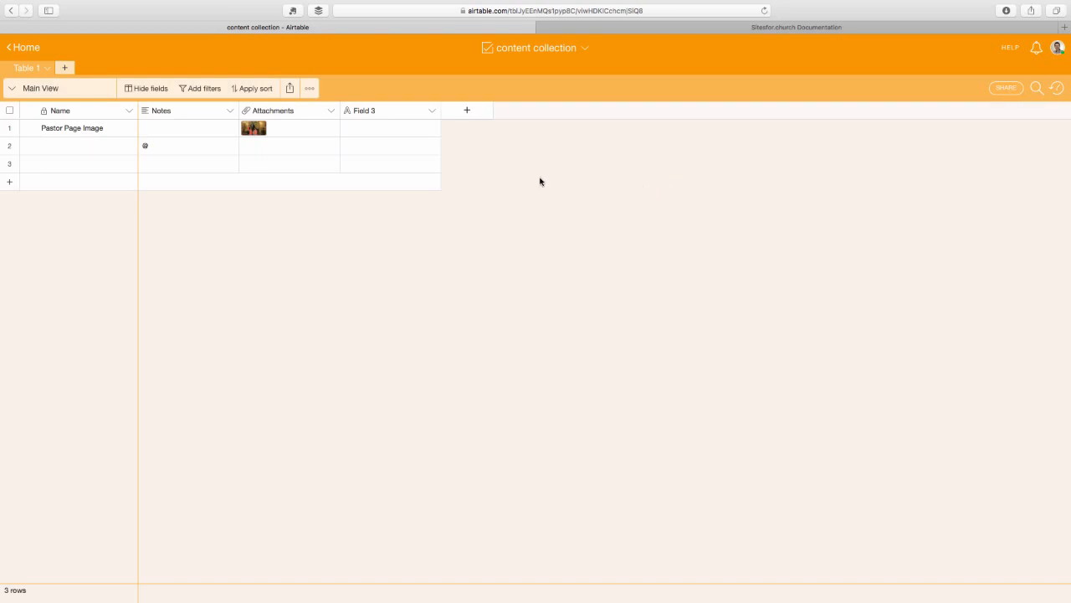
Step: Create a row-3 record named 'Add Content Here' and commit it
{"action": "left_click", "coordinate": [87, 164]}
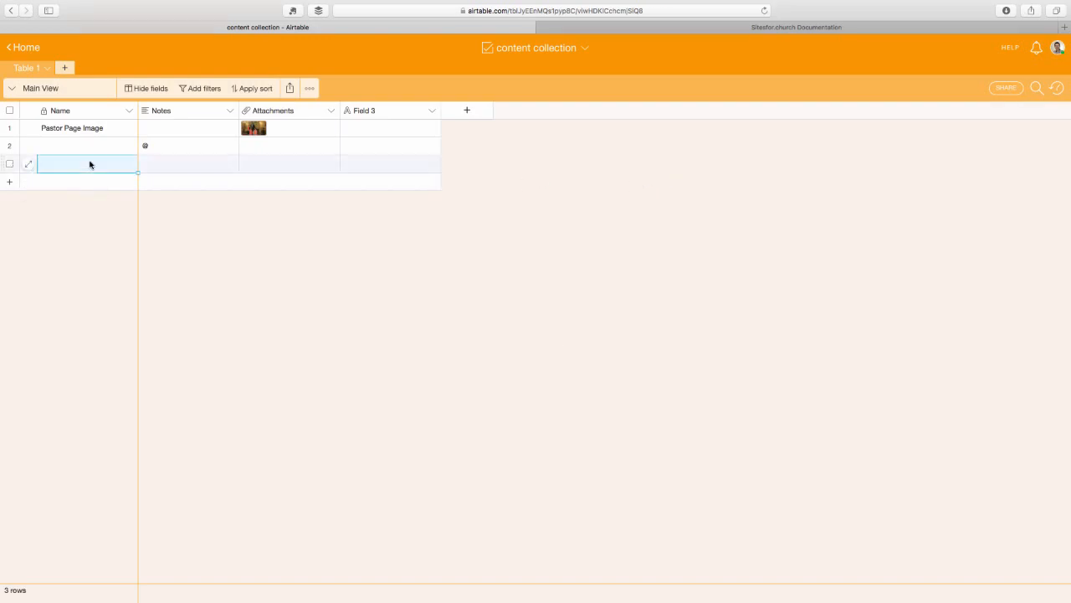
{"action": "type", "text": "Con"}
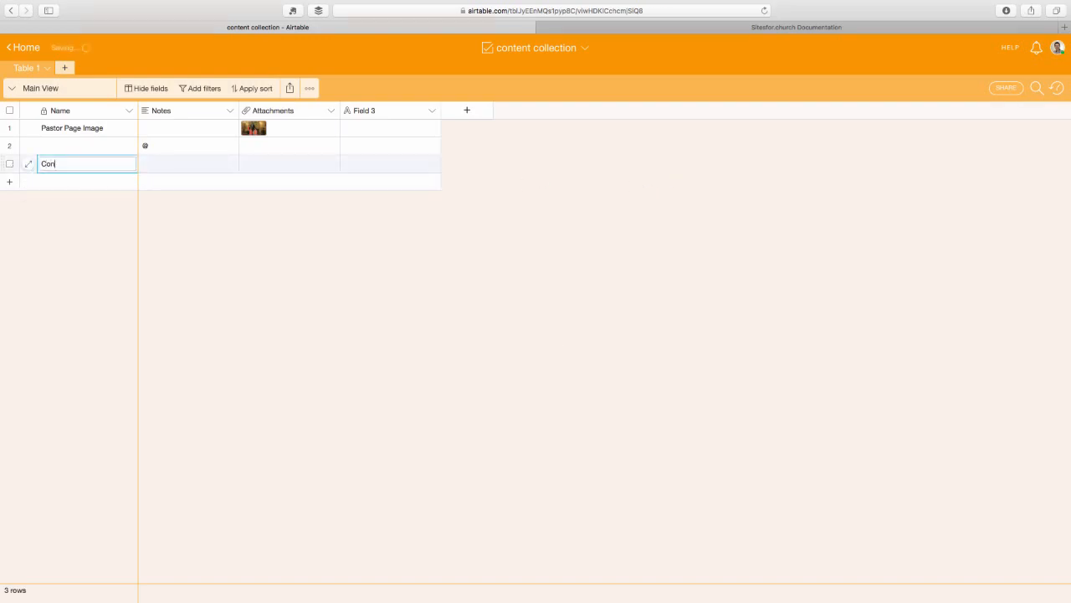
{"action": "type", "text": "Add Conte"}
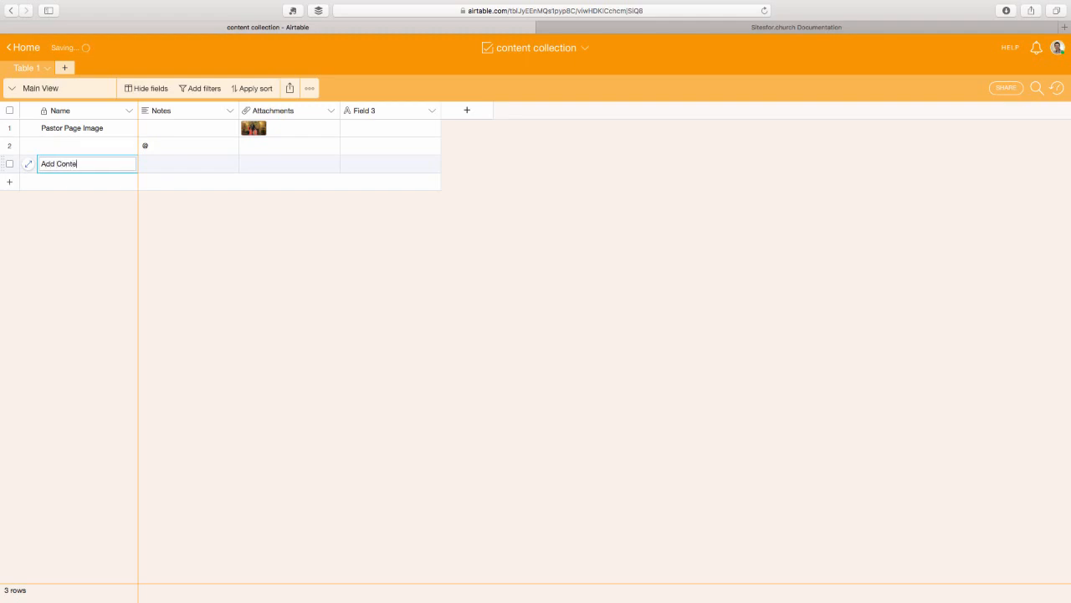
{"action": "type", "text": "nt Here"}
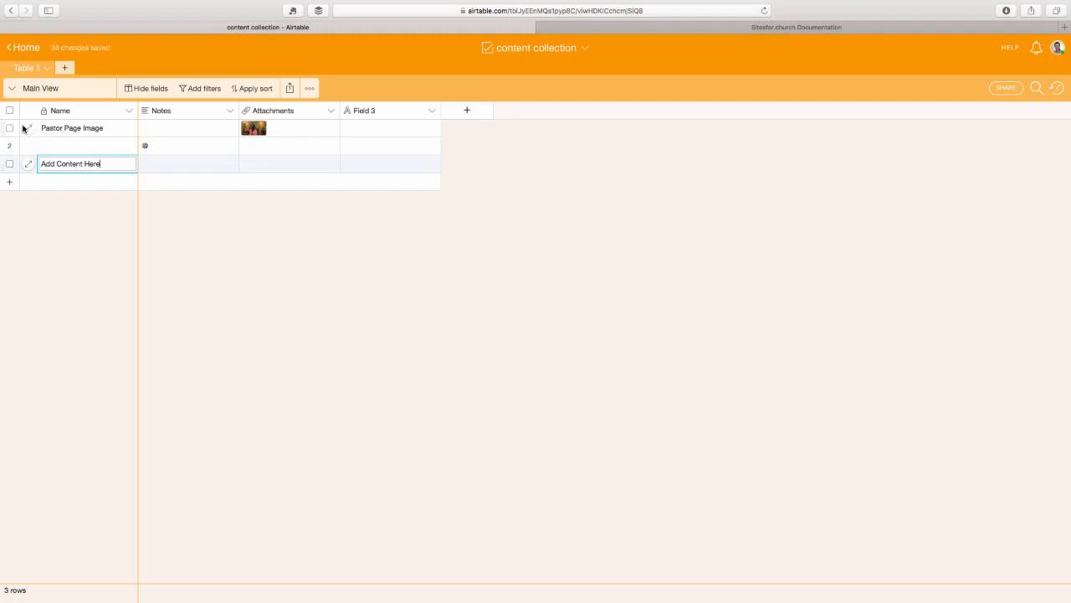
{"action": "left_click", "coordinate": [27, 47]}
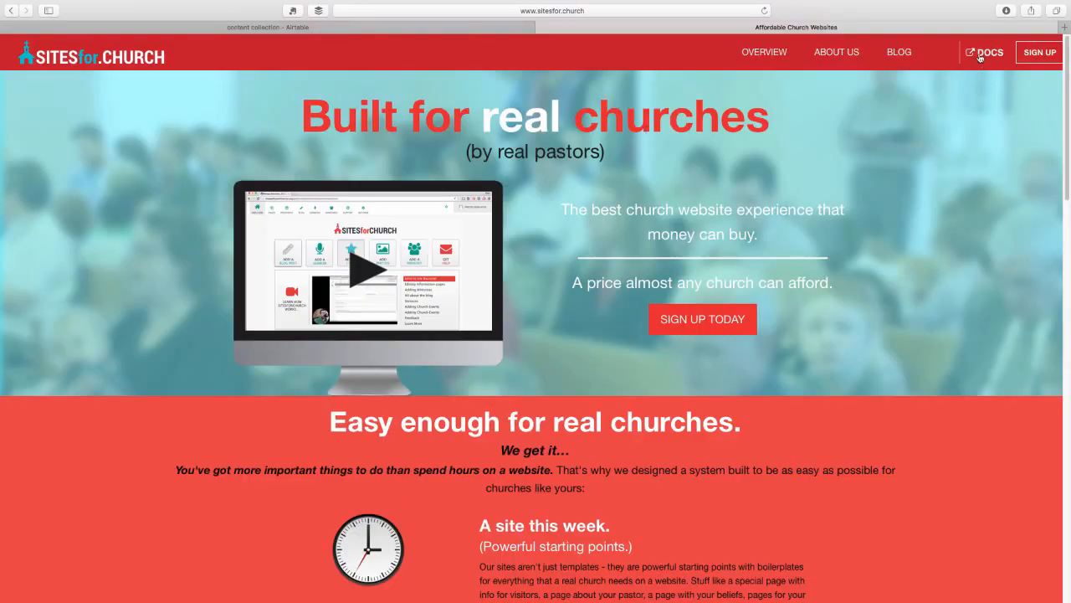
Step: Open the DOCS 'Basics – managing your site with Airtable' guide
{"action": "left_click", "coordinate": [989, 52]}
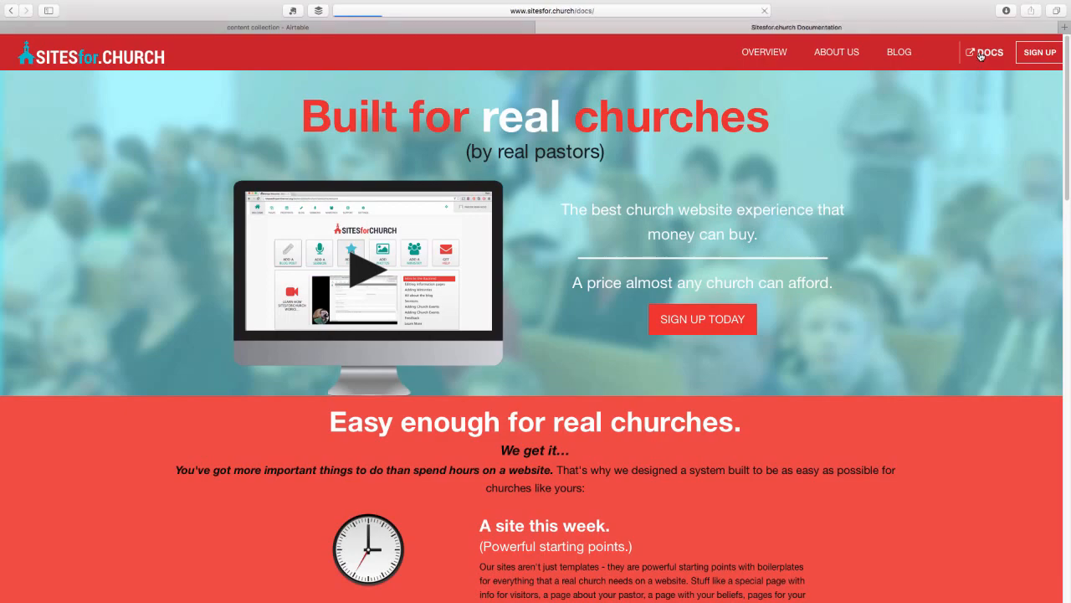
{"action": "left_click", "coordinate": [987, 52]}
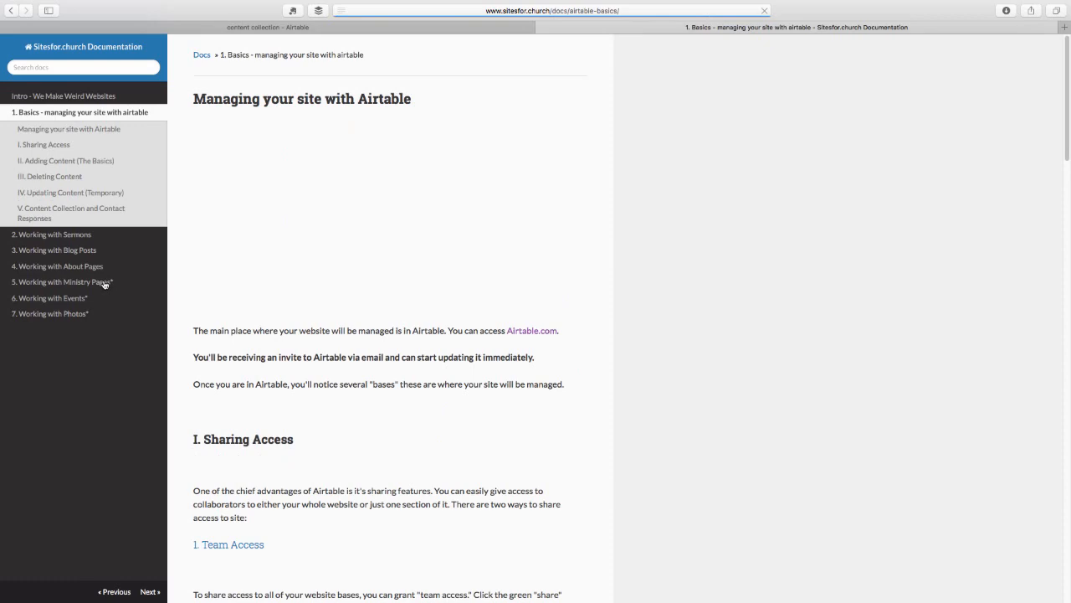
{"action": "scroll", "scroll_direction": "down", "scroll_amount": 3}
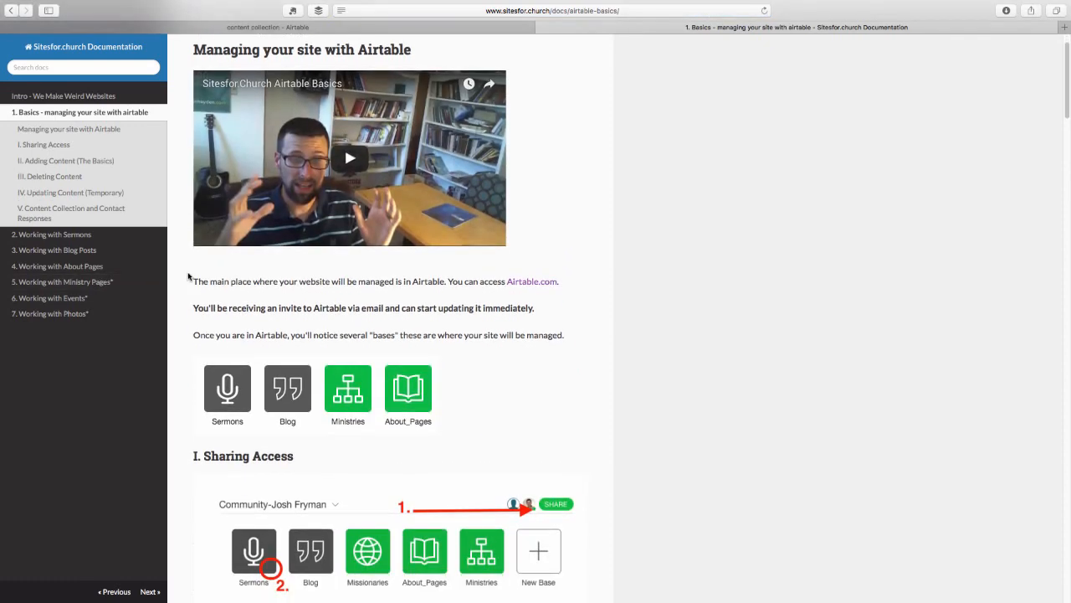
{"action": "scroll", "scroll_direction": "down", "scroll_amount": 3}
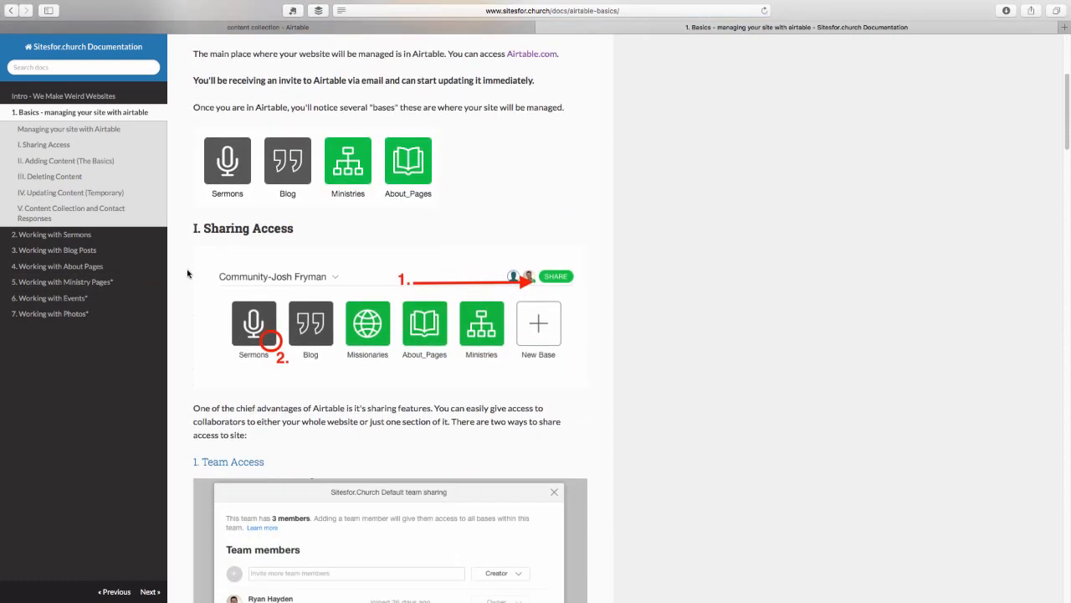